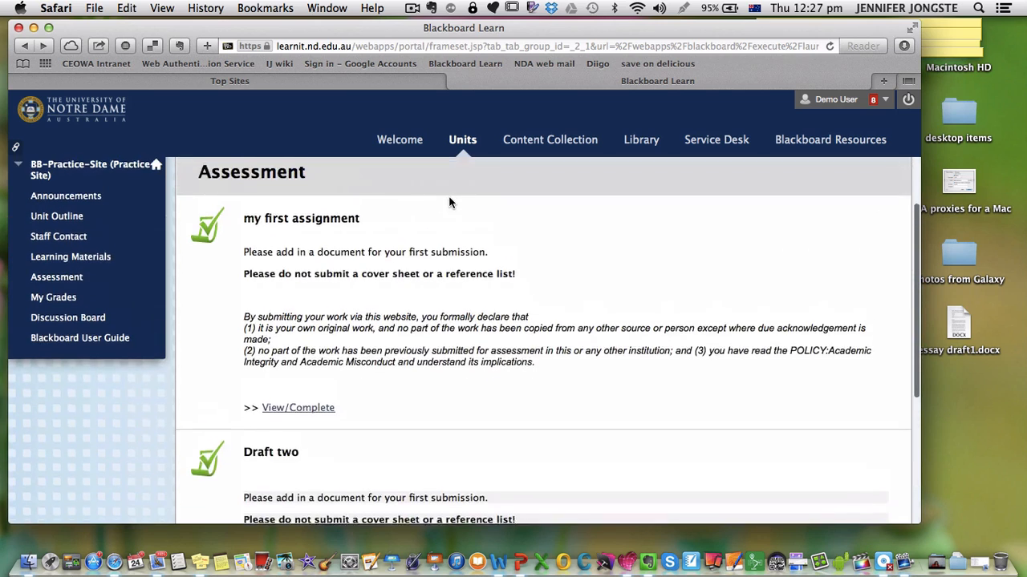
Scroll down the Assessment page to show Draft two and its View/Complete link
scroll(down, 3)
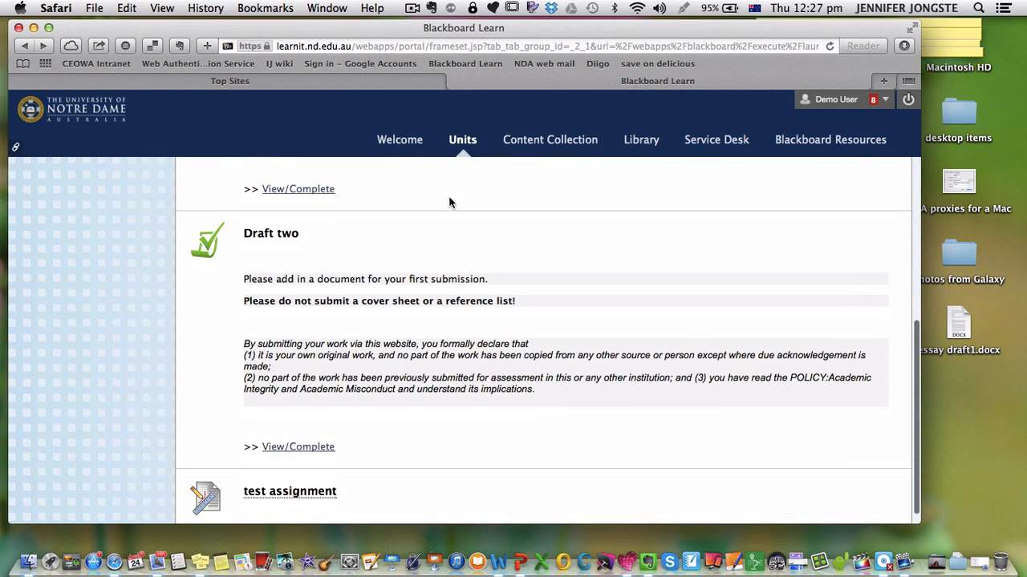
mouse_move(321, 433)
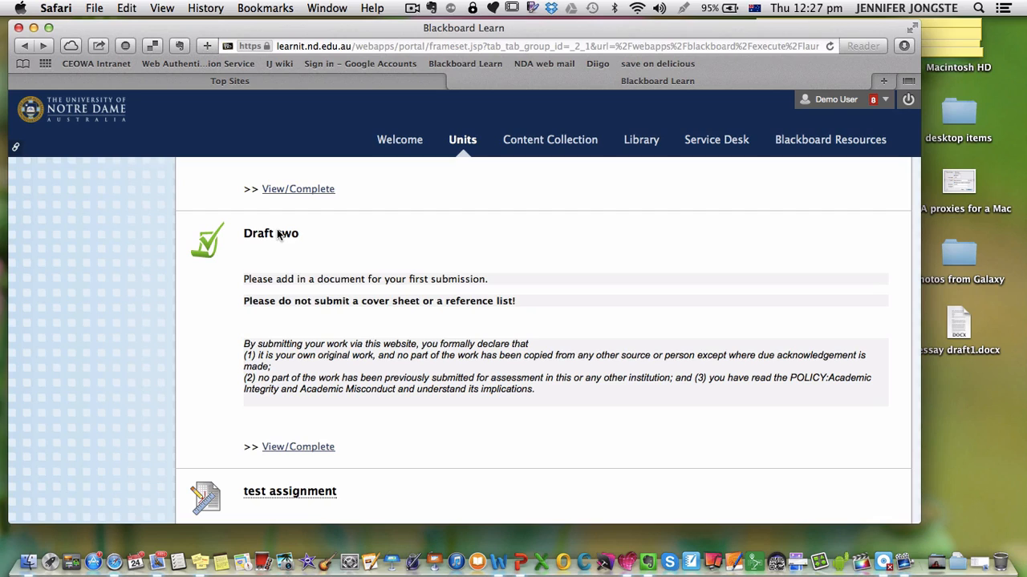
mouse_move(283, 455)
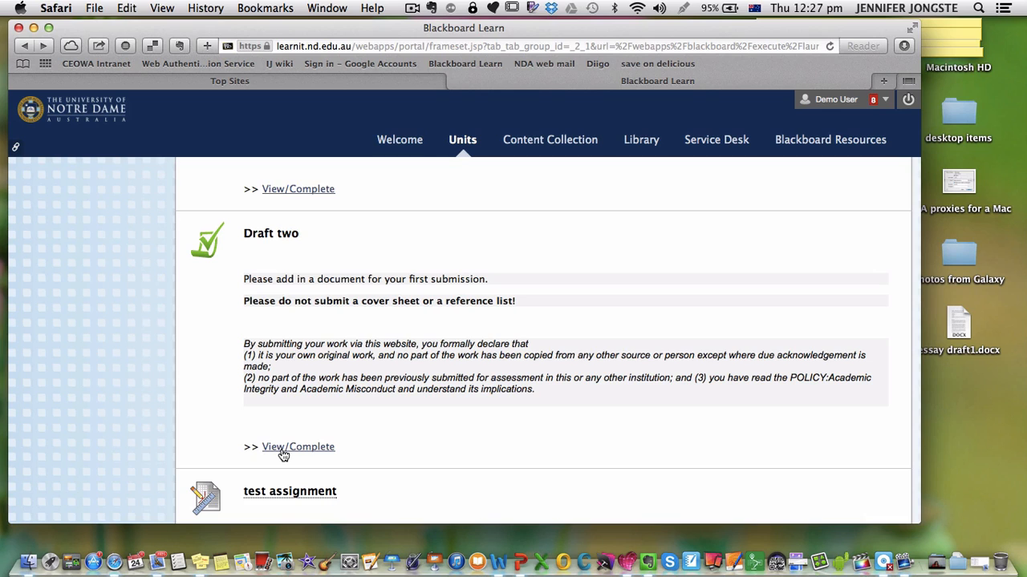
Open Draft two's SafeAssign results, preview the 29%-match essay, and download the submitted file
click(298, 447)
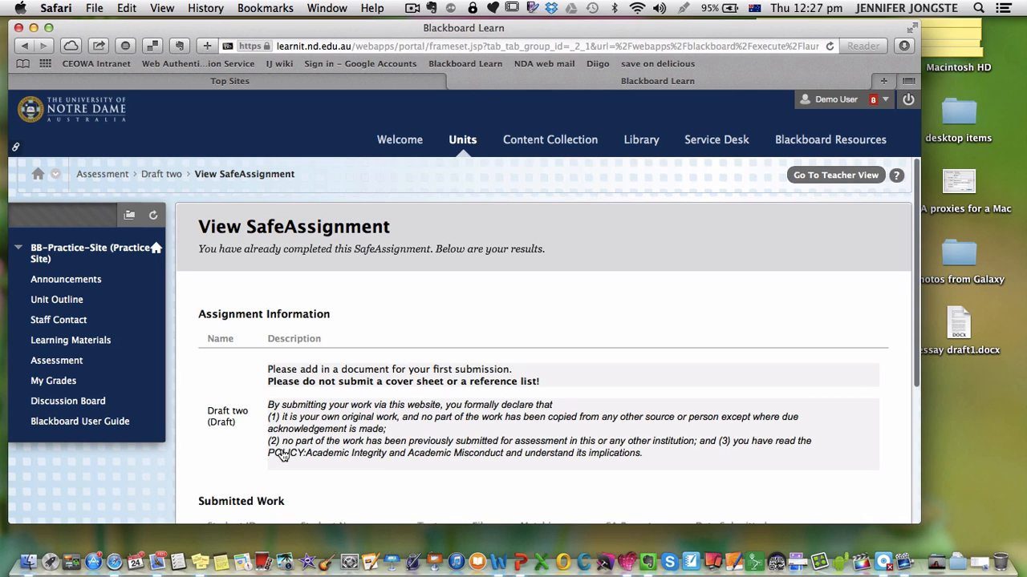
scroll(down, 3)
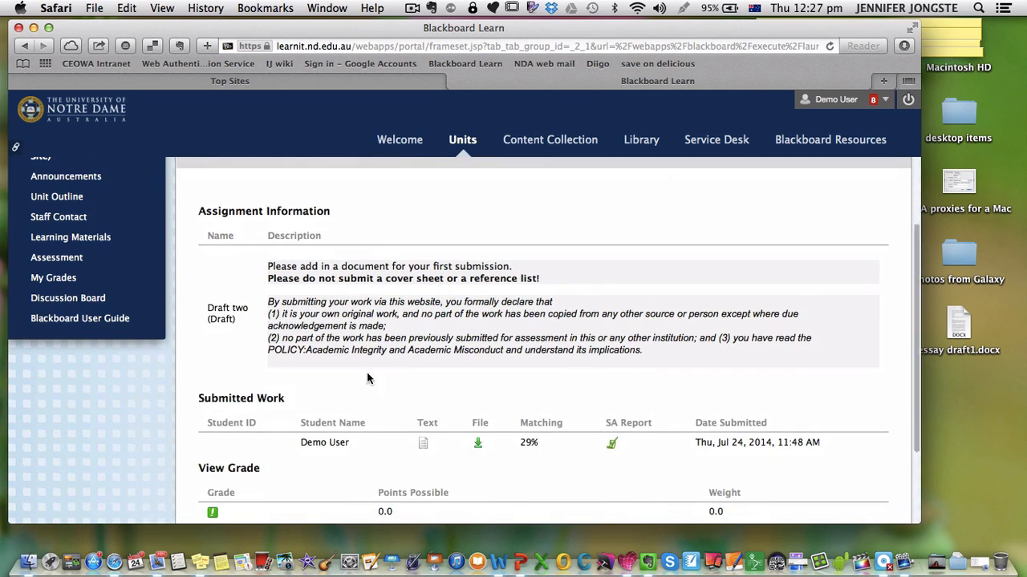
scroll(down, 3)
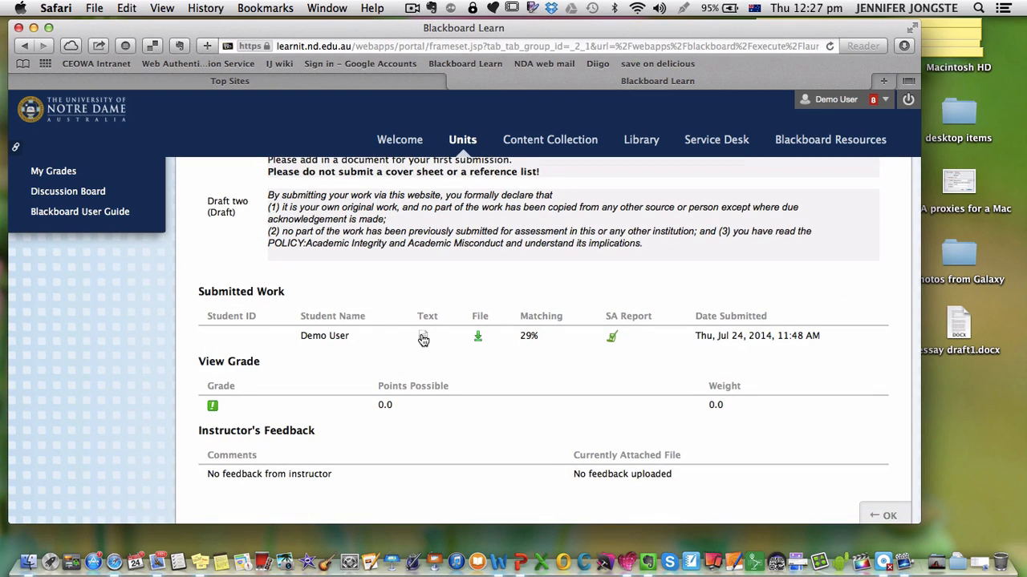
click(422, 336)
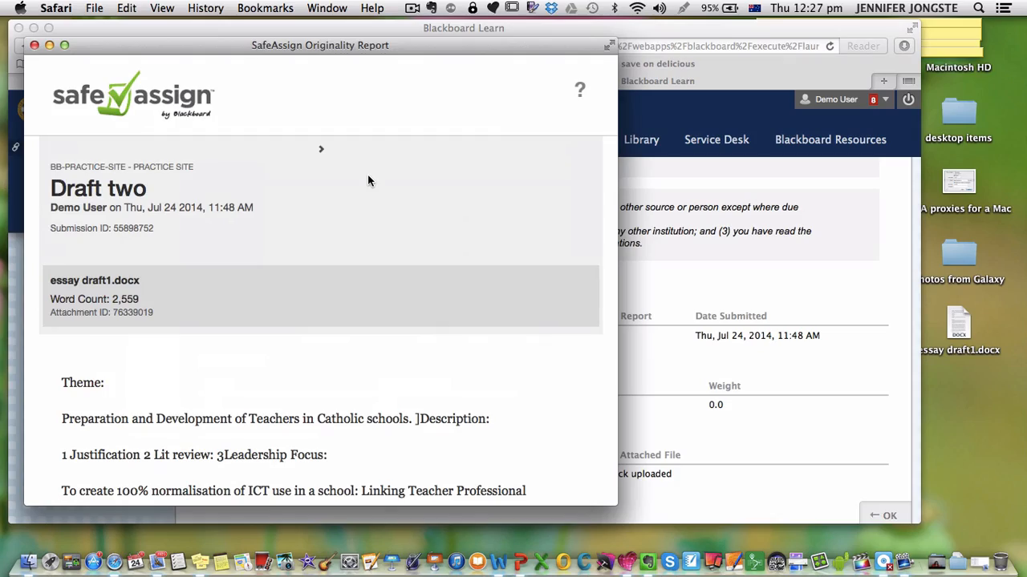
scroll(down, 3)
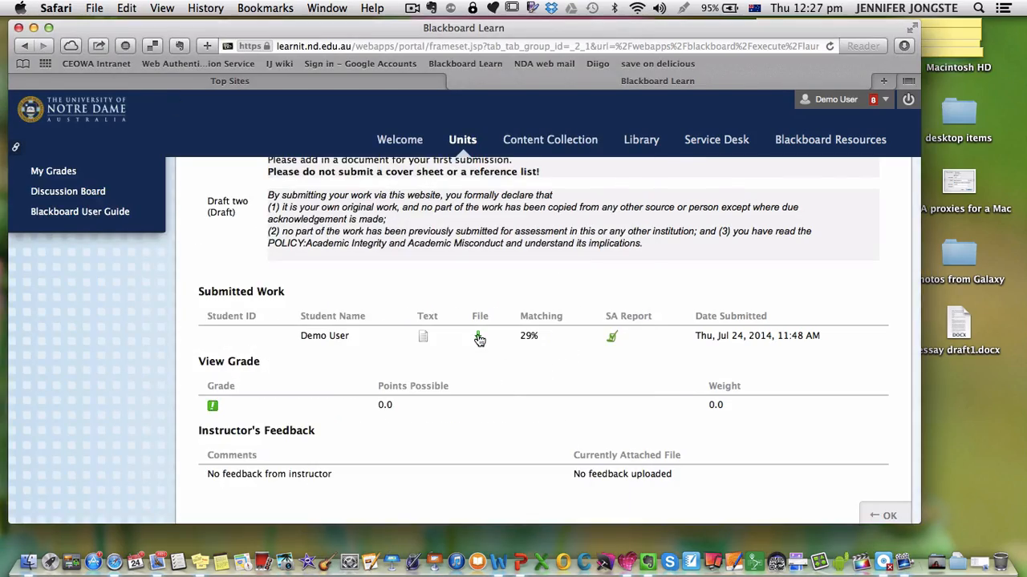
click(479, 335)
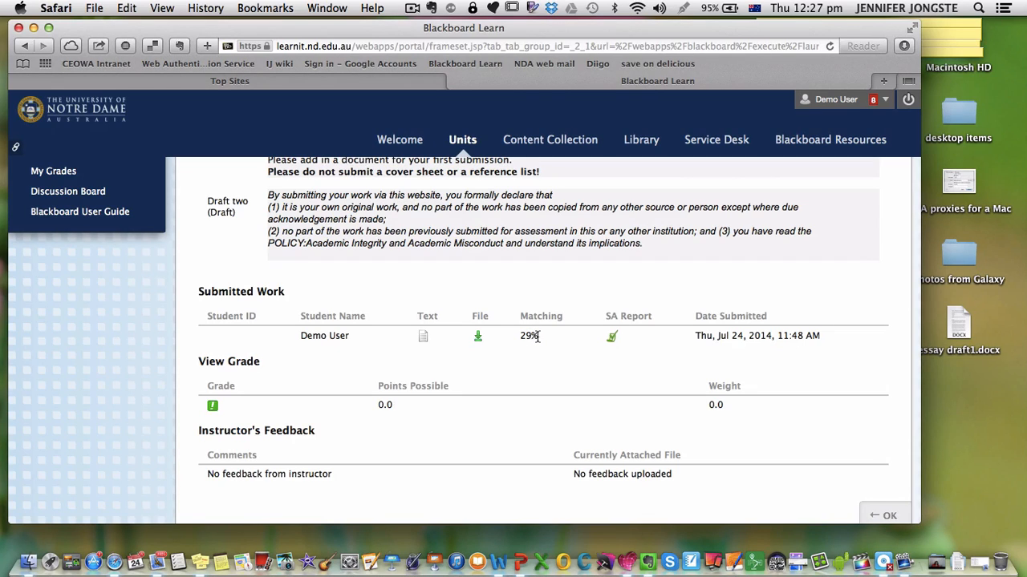
mouse_move(612, 354)
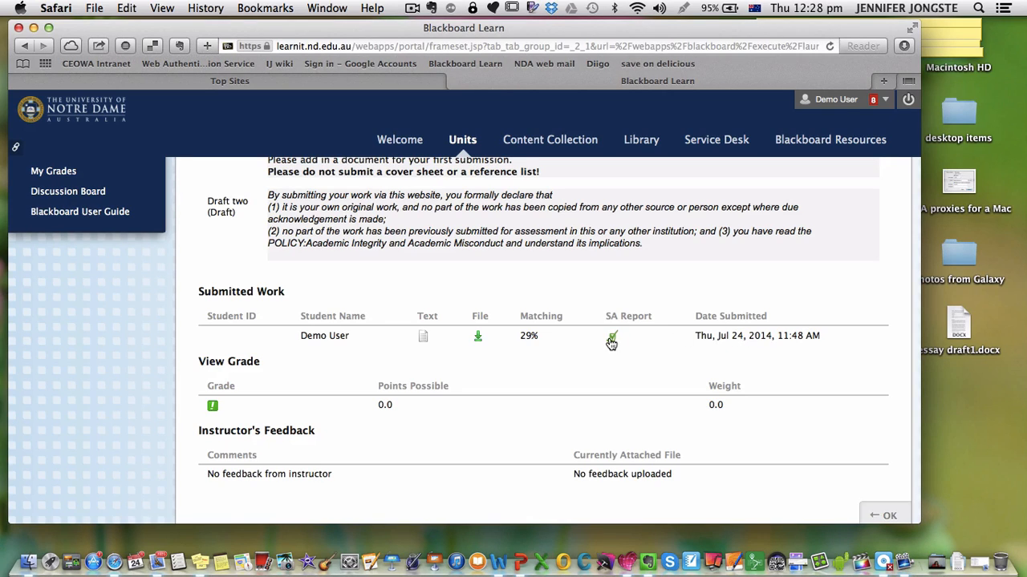
Open the SA Report and scroll through its 13 citations and highlighted passages
click(611, 337)
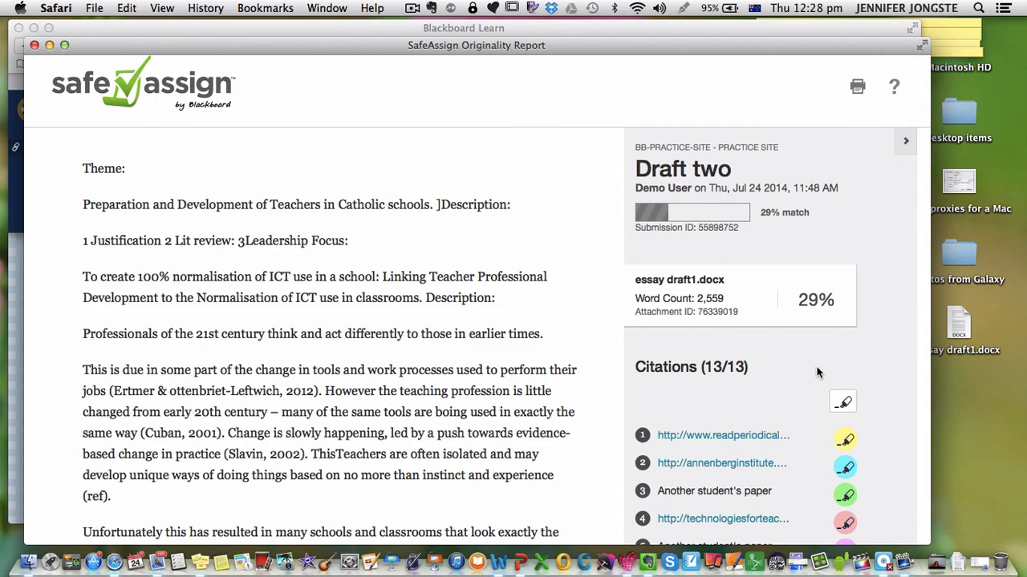
scroll(down, 3)
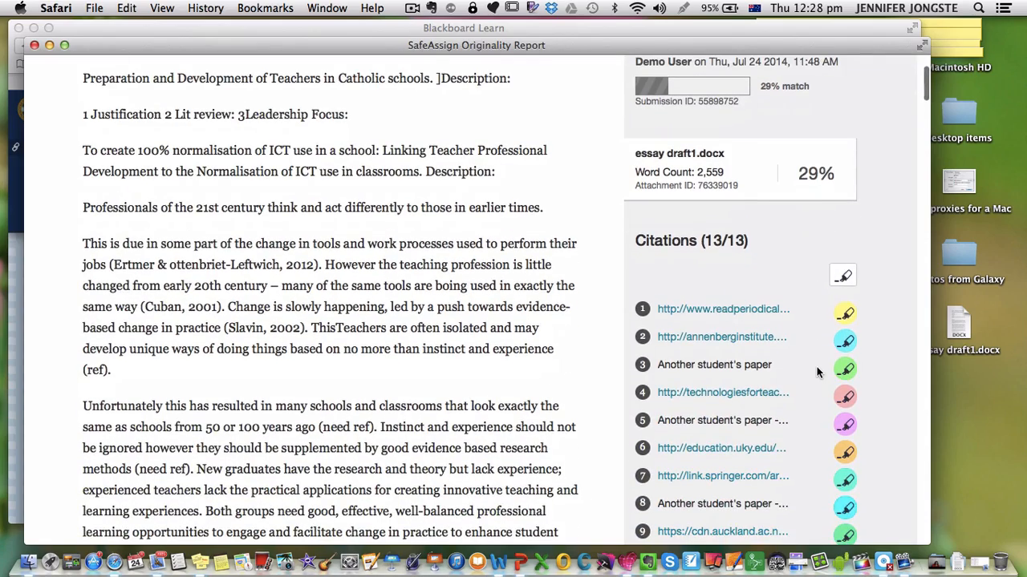
scroll(down, 3)
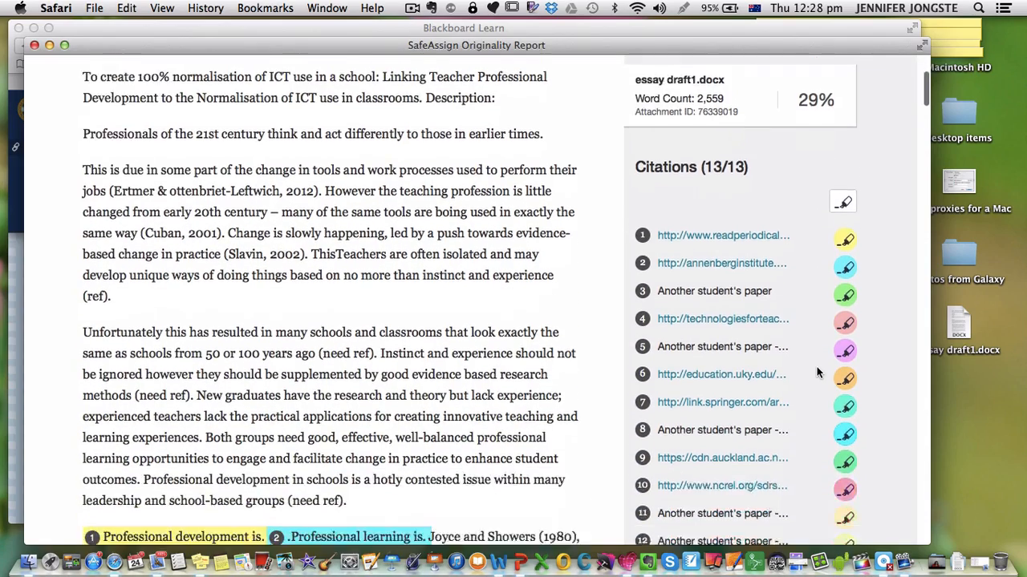
scroll(down, 3)
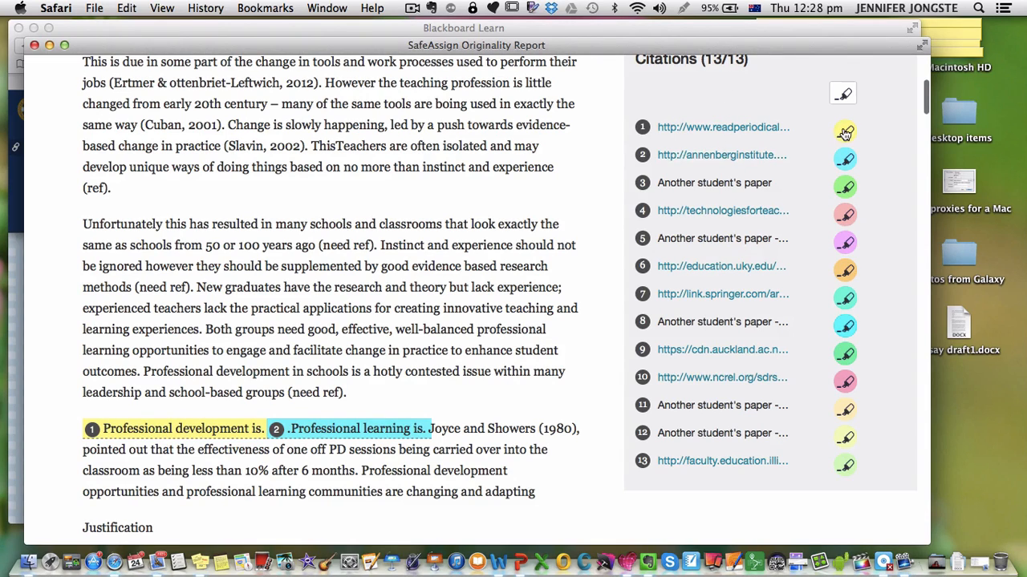
mouse_move(845, 134)
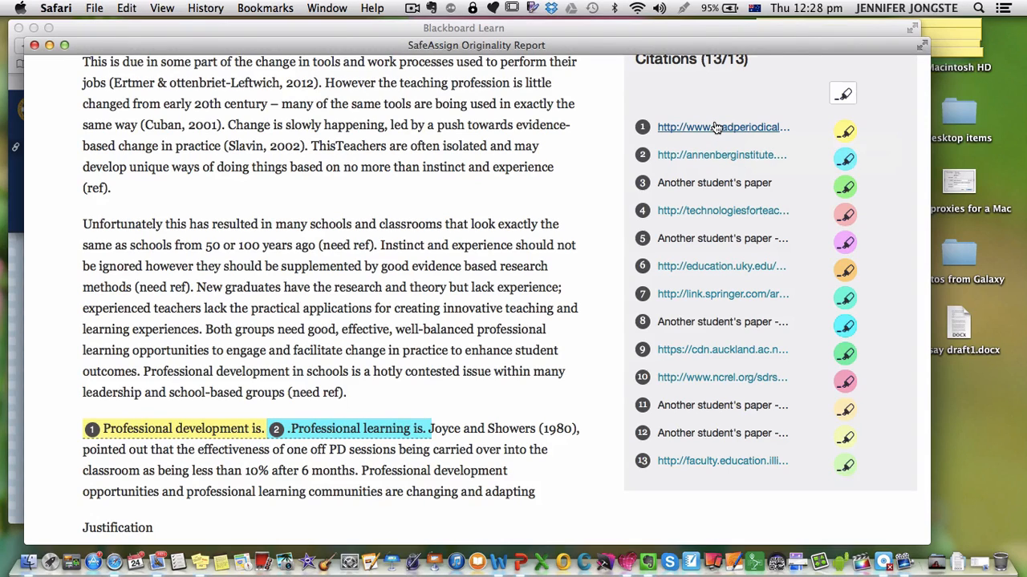
mouse_move(722, 127)
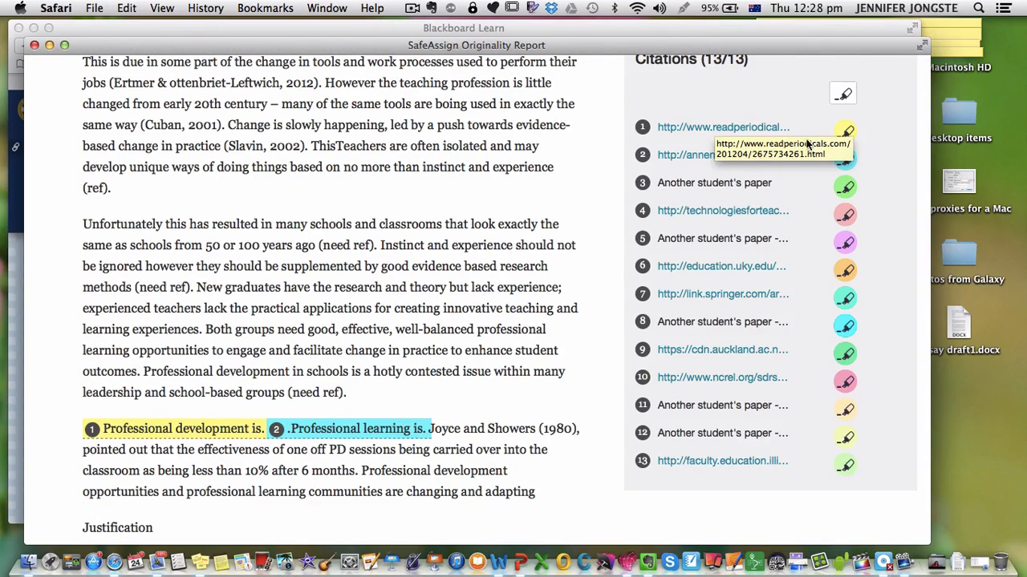
mouse_move(845, 158)
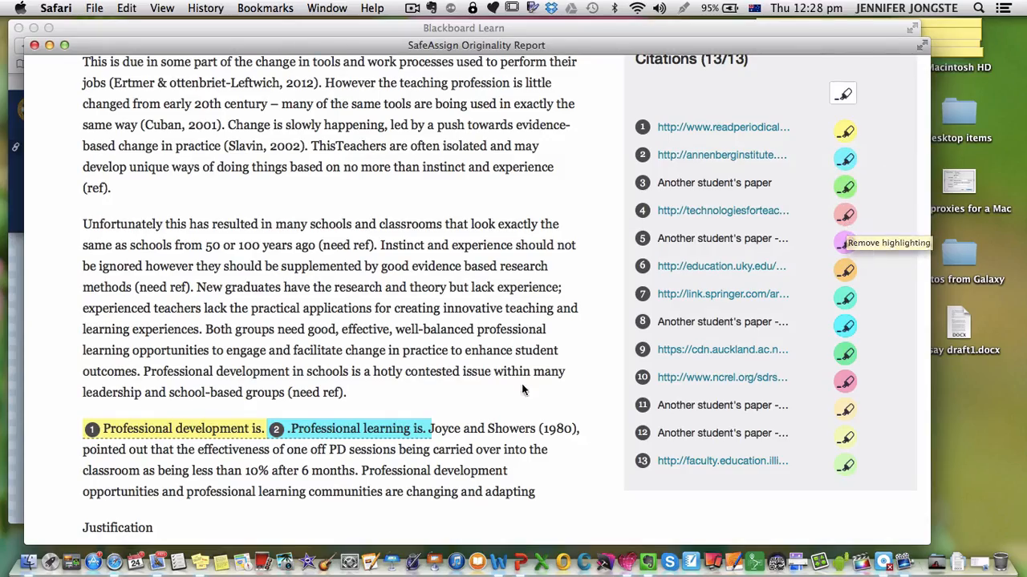
scroll(down, 3)
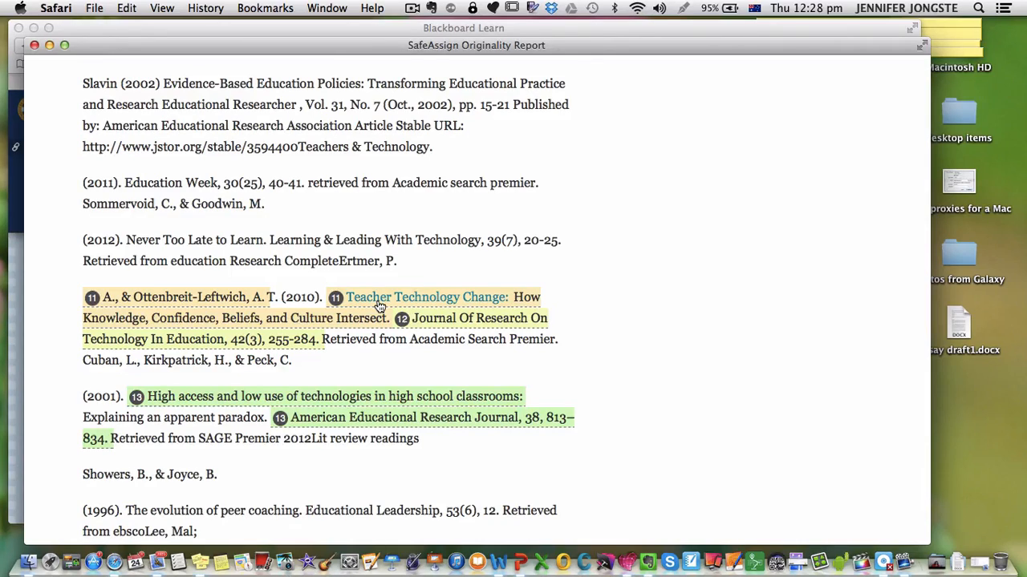
scroll(down, 3)
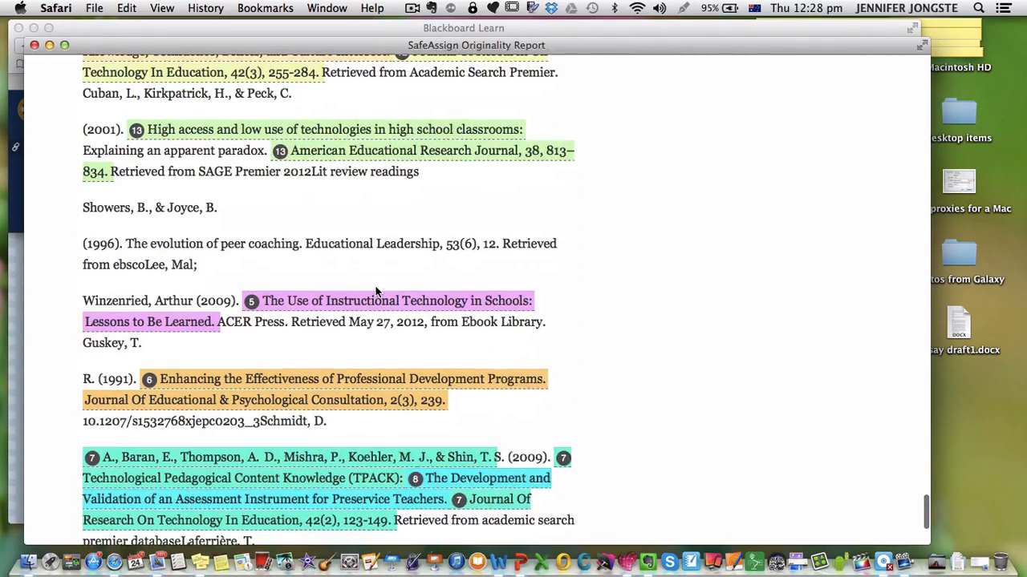
scroll(down, 3)
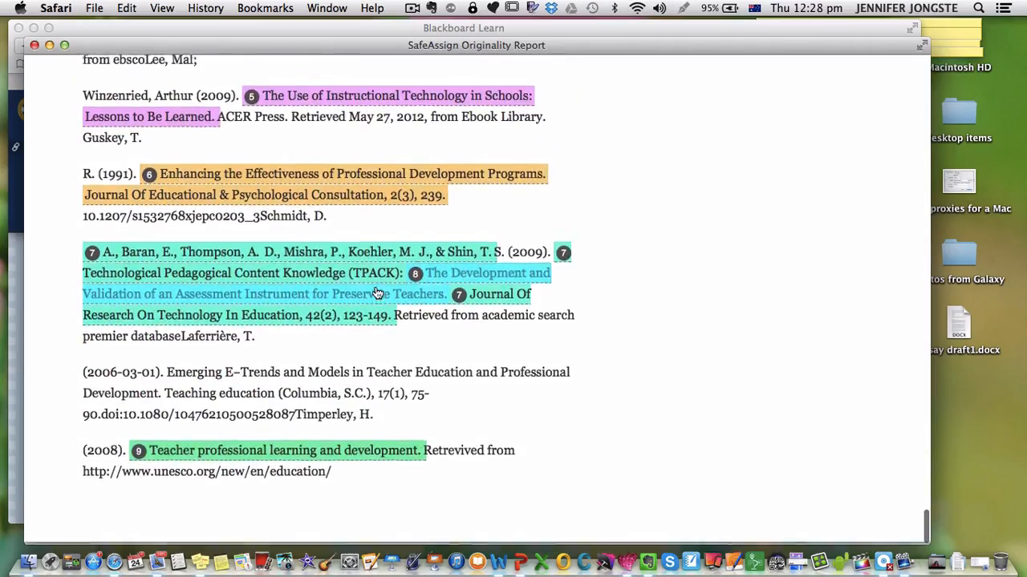
scroll(down, 3)
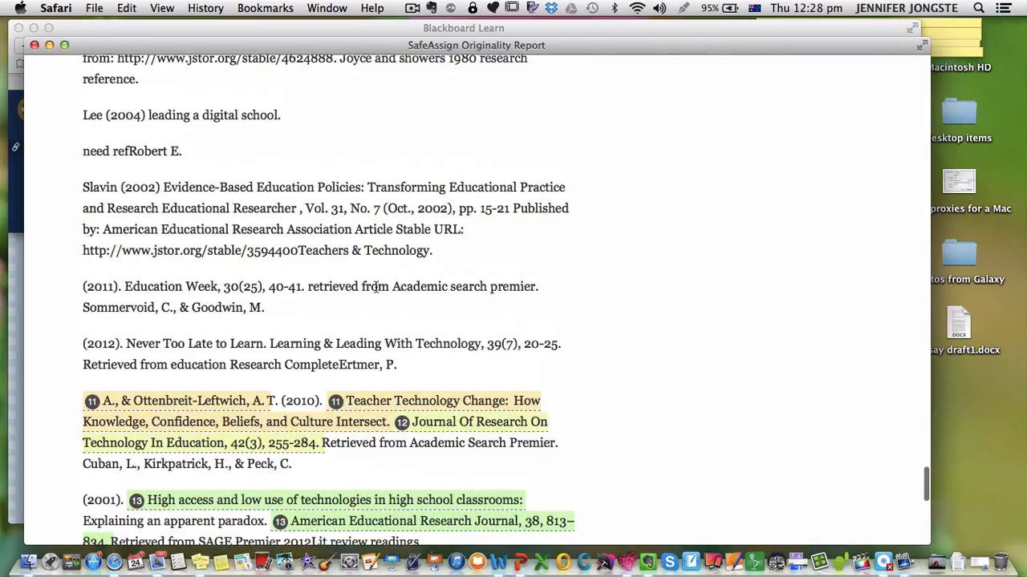
scroll(down, 3)
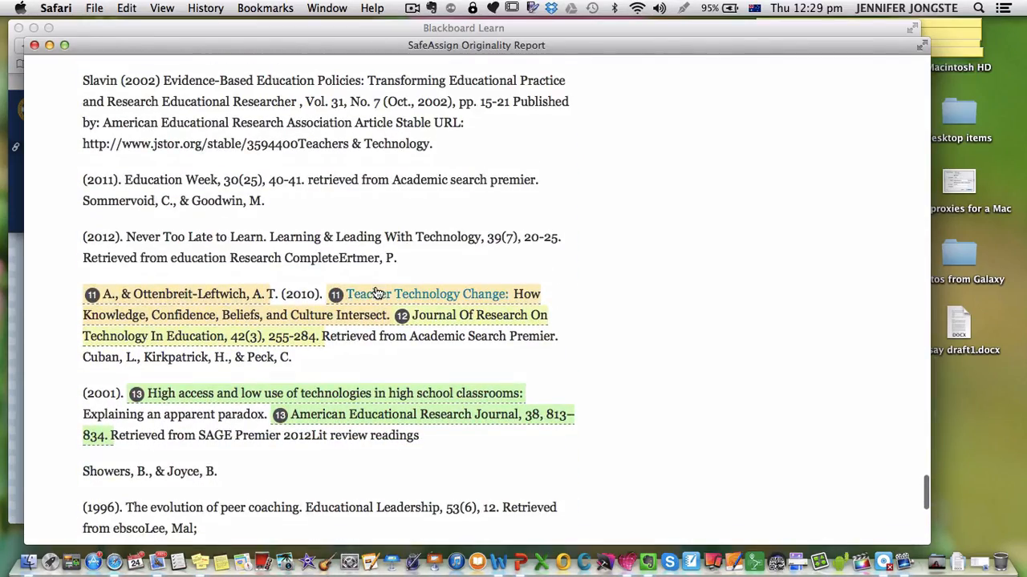
scroll(down, 3)
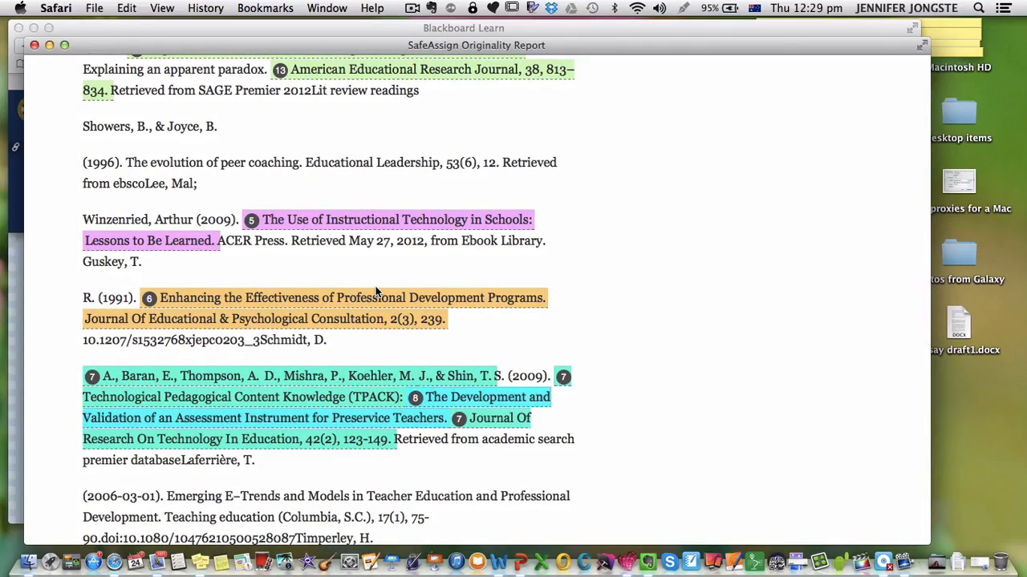
scroll(down, 3)
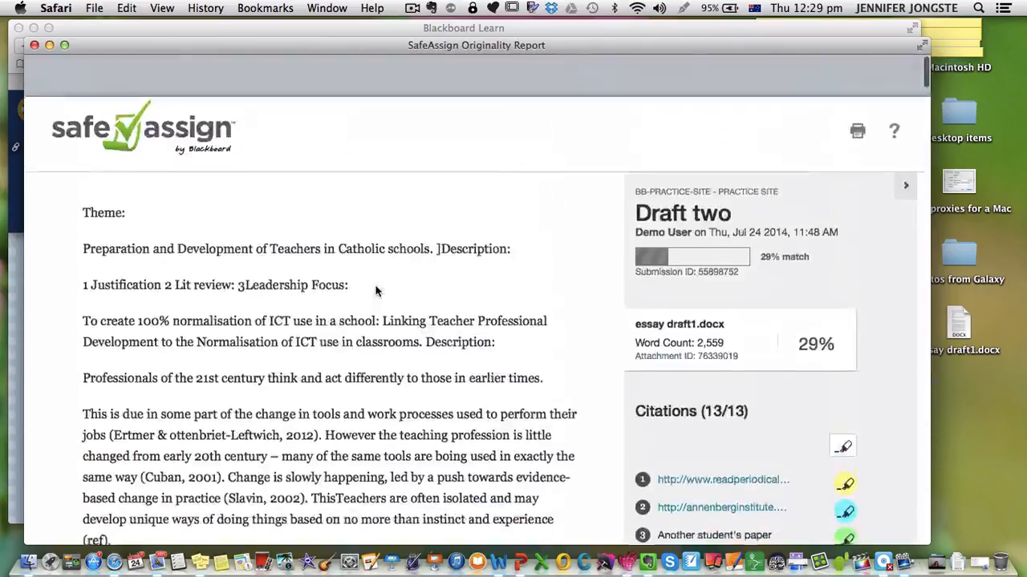
Scroll the report to show the 13-citation list beside the first highlighted passages
scroll(down, 3)
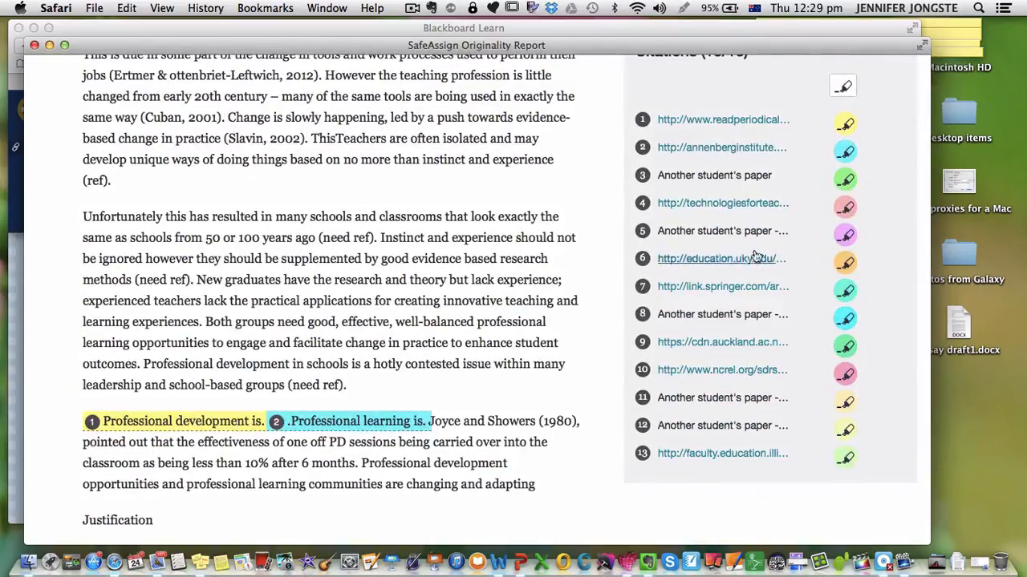
mouse_move(845, 235)
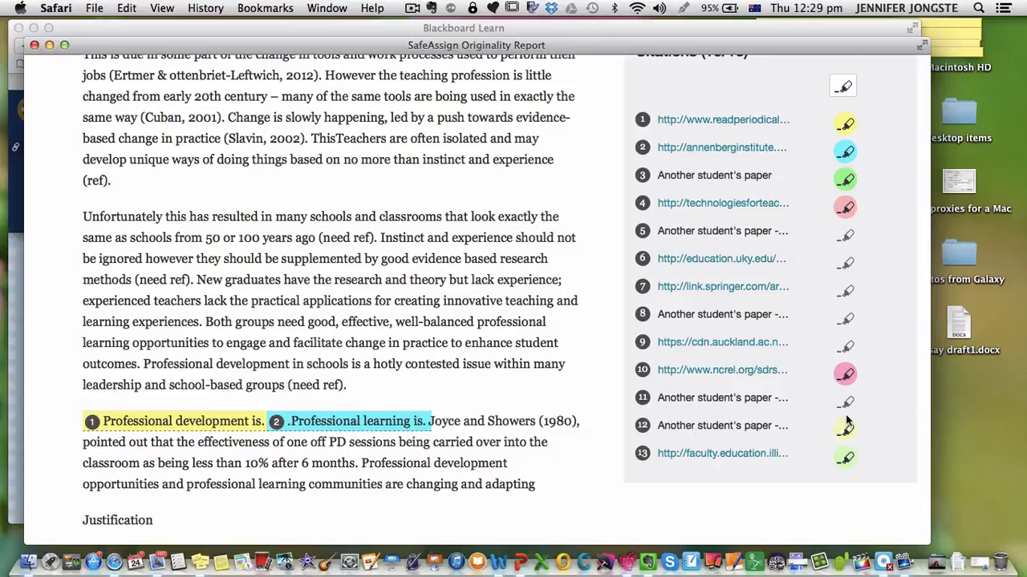
mouse_move(514, 405)
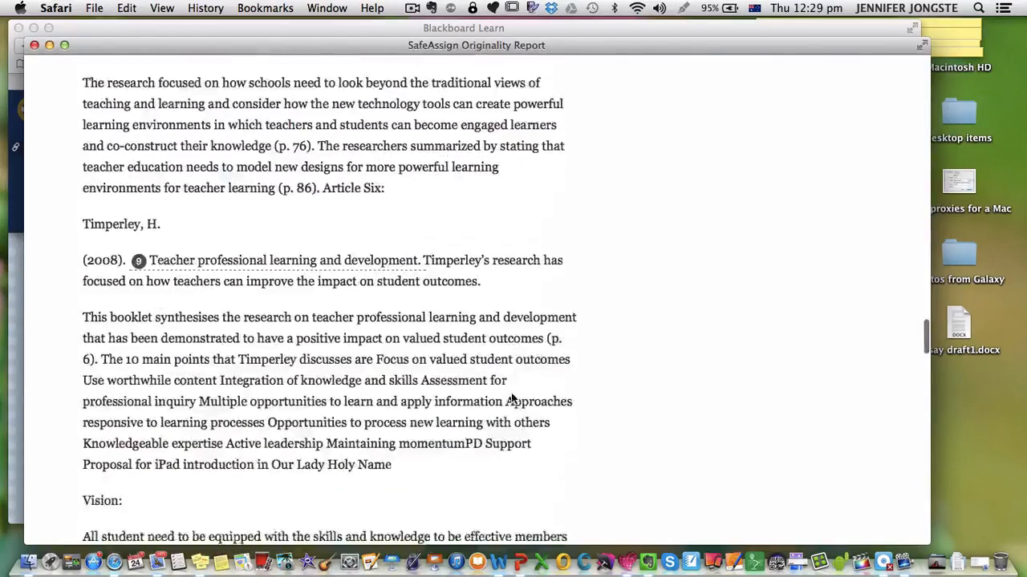
scroll(down, 3)
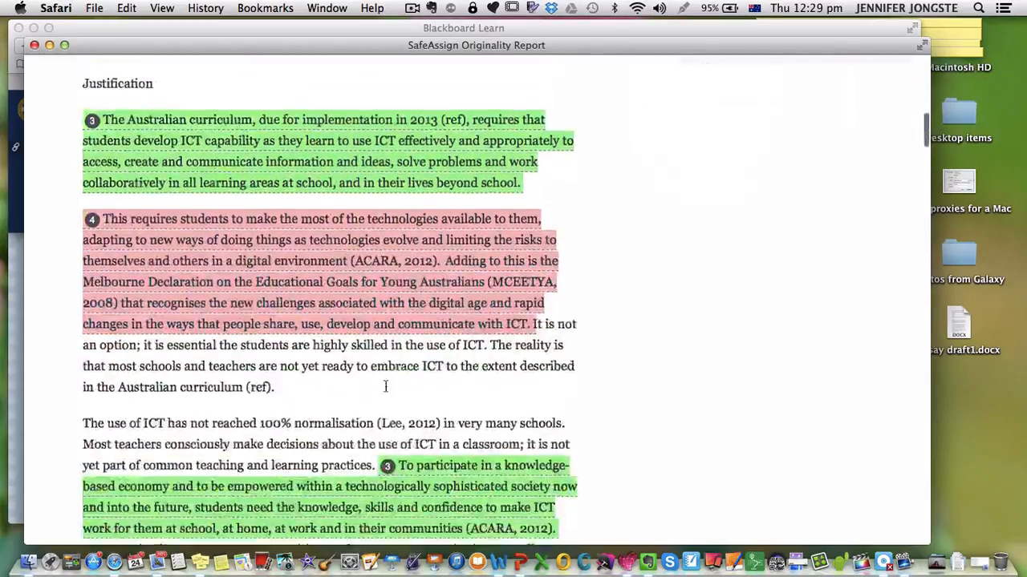
scroll(down, 3)
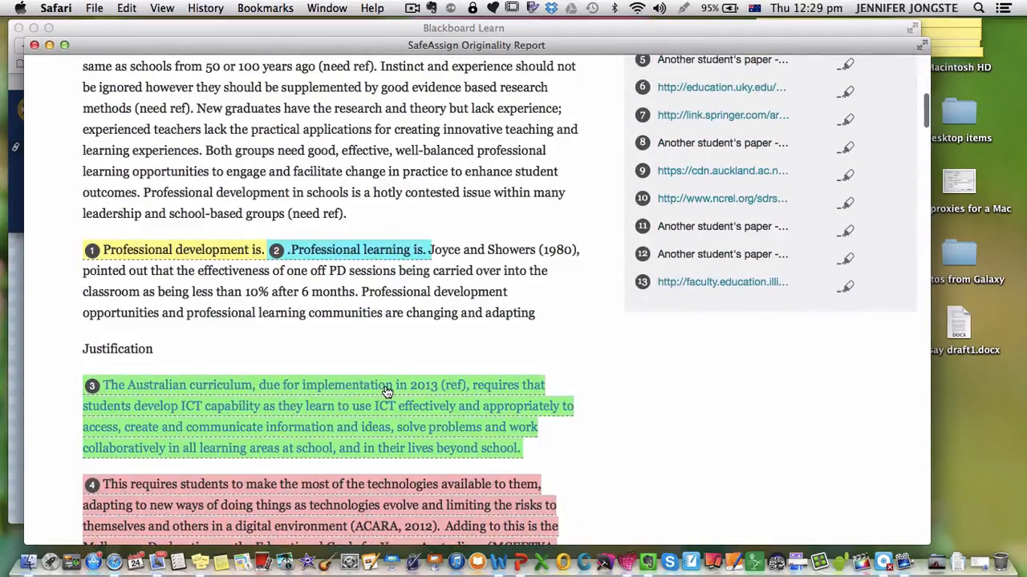
scroll(down, 3)
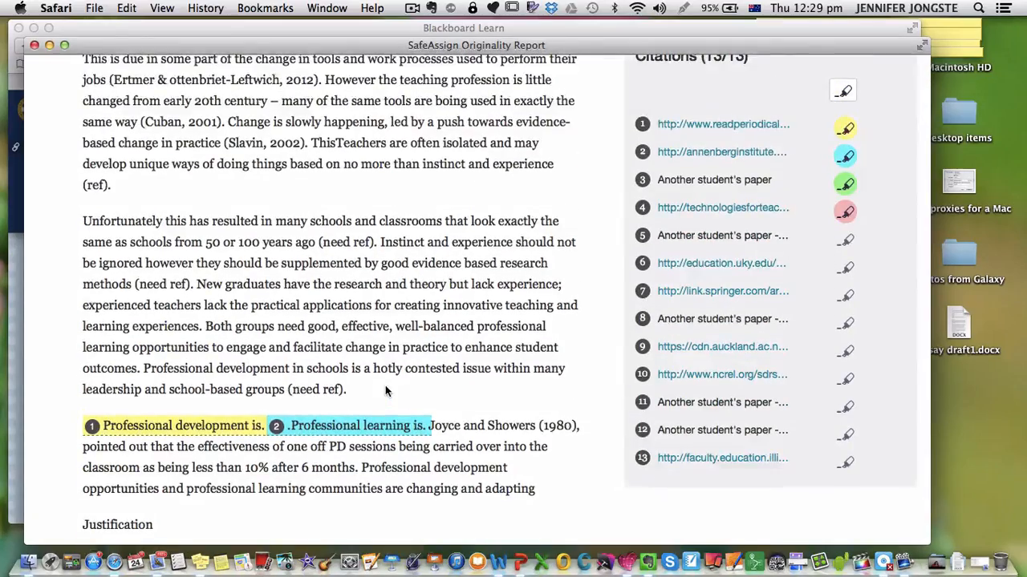
scroll(down, 3)
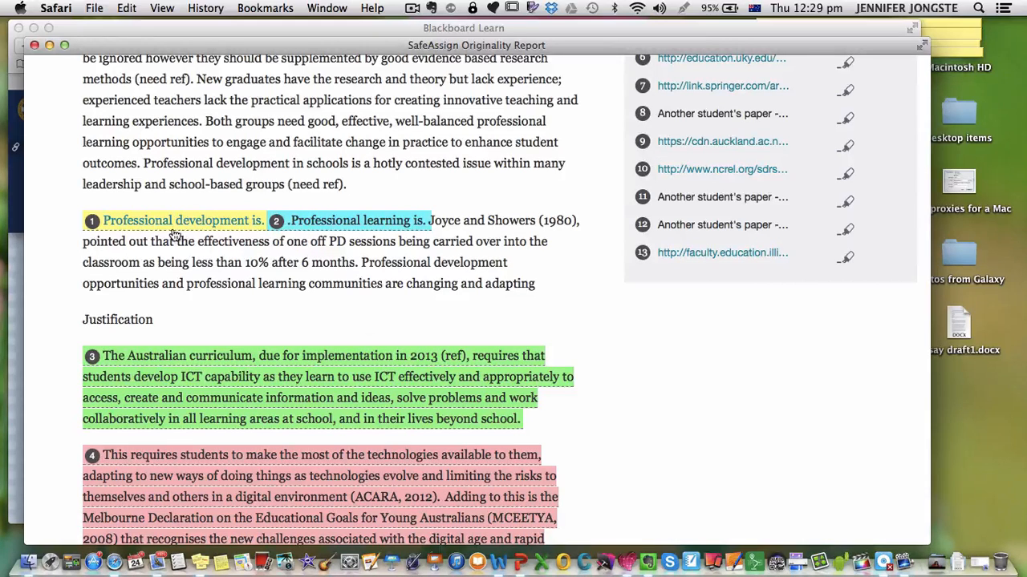
mouse_move(253, 229)
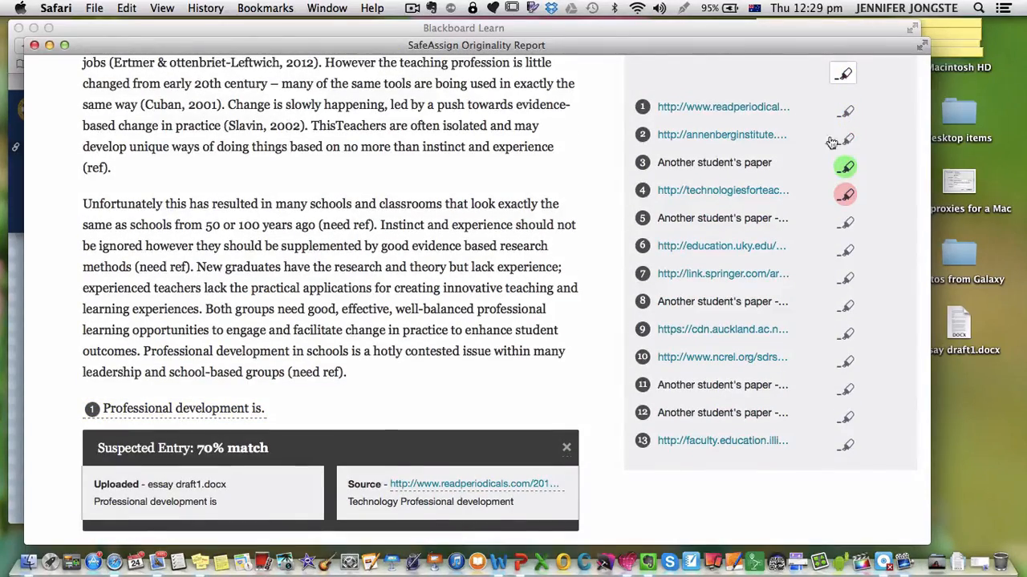
Scroll the report to passage one's 70% suspected entry, leaving only sources three and four highlighted
scroll(down, 3)
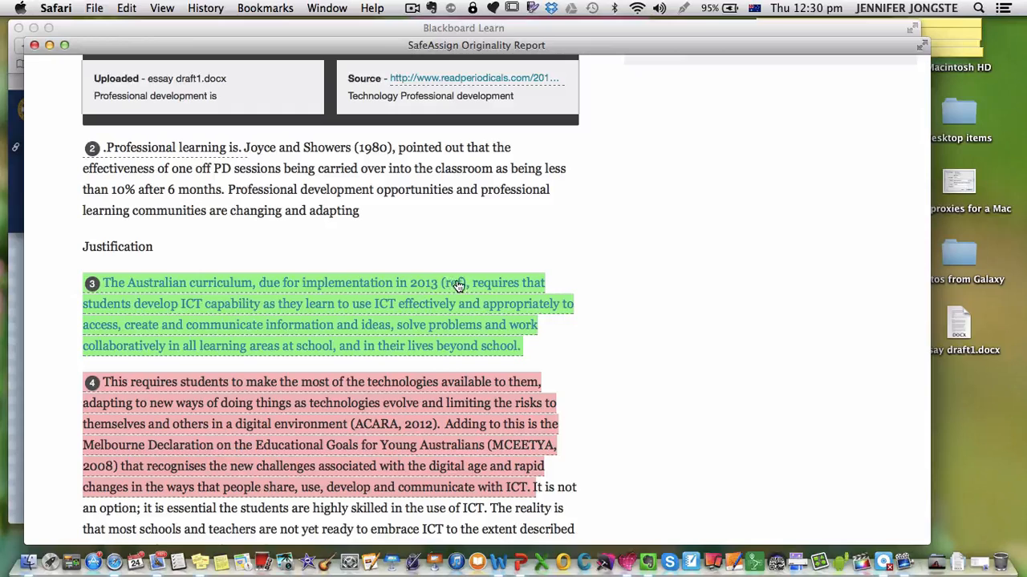
mouse_move(235, 307)
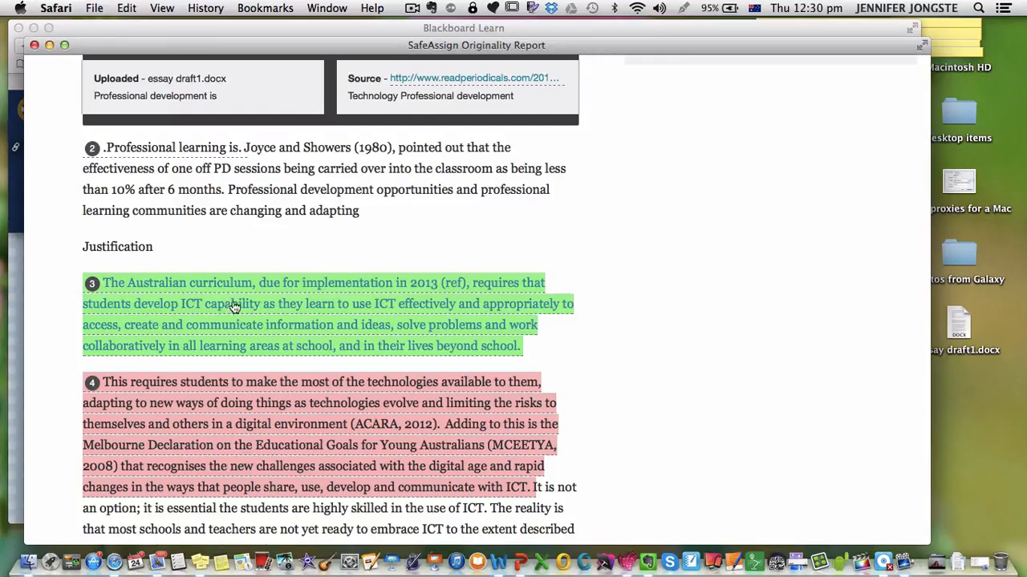
mouse_move(366, 289)
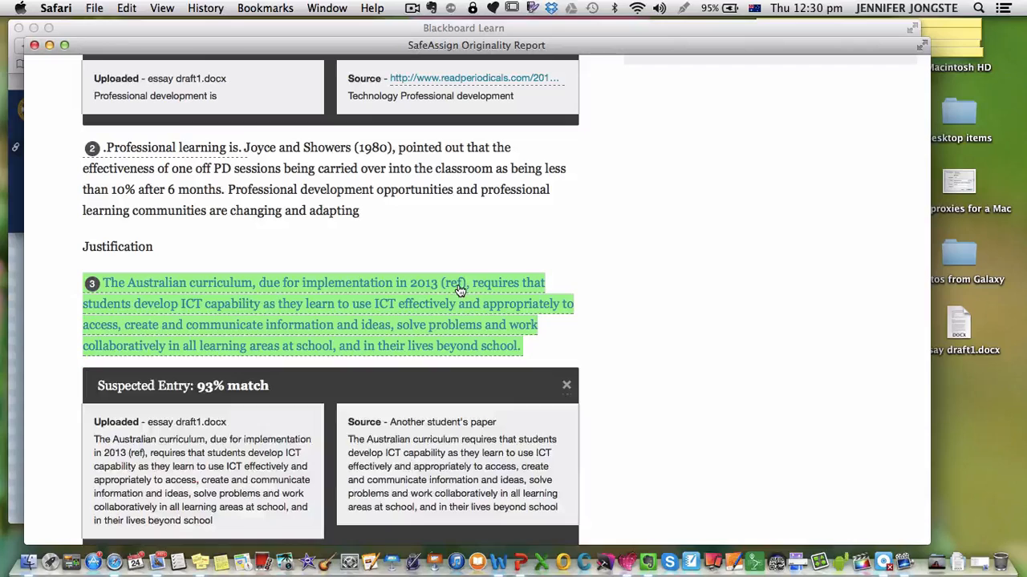
Scroll to the Australian curriculum passage's 93% match against another student's paper
scroll(down, 3)
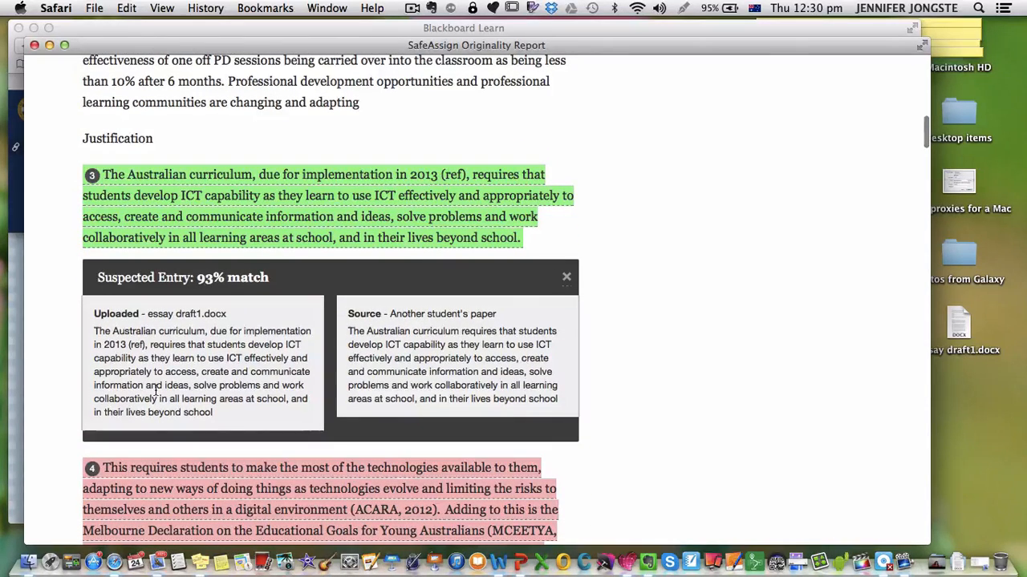
mouse_move(413, 331)
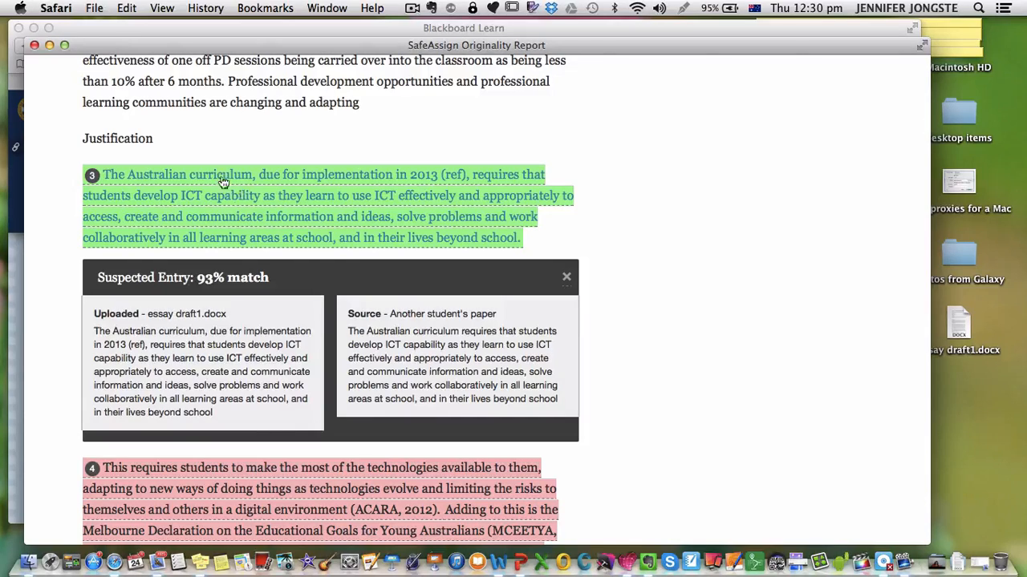
mouse_move(332, 245)
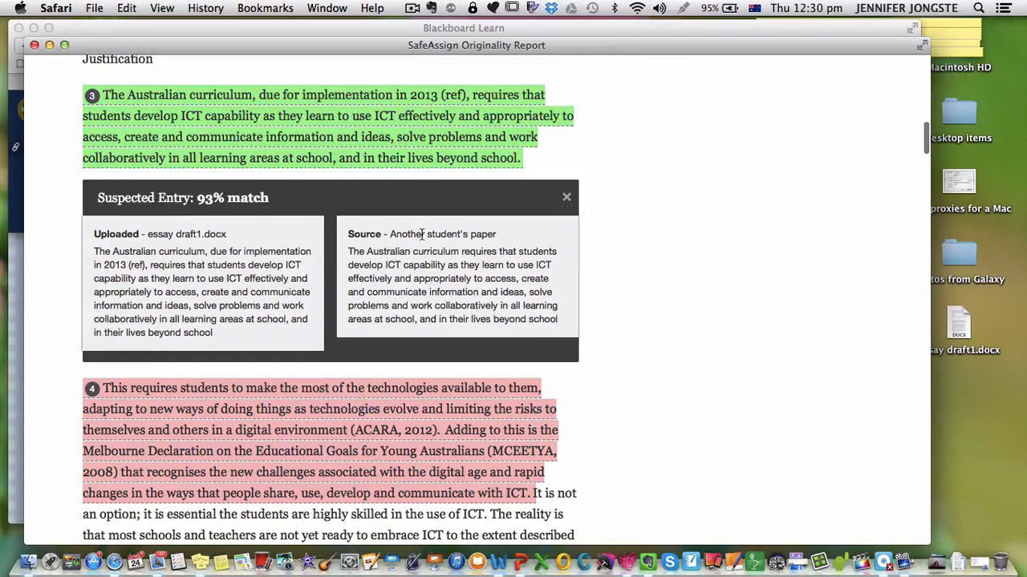
scroll(down, 3)
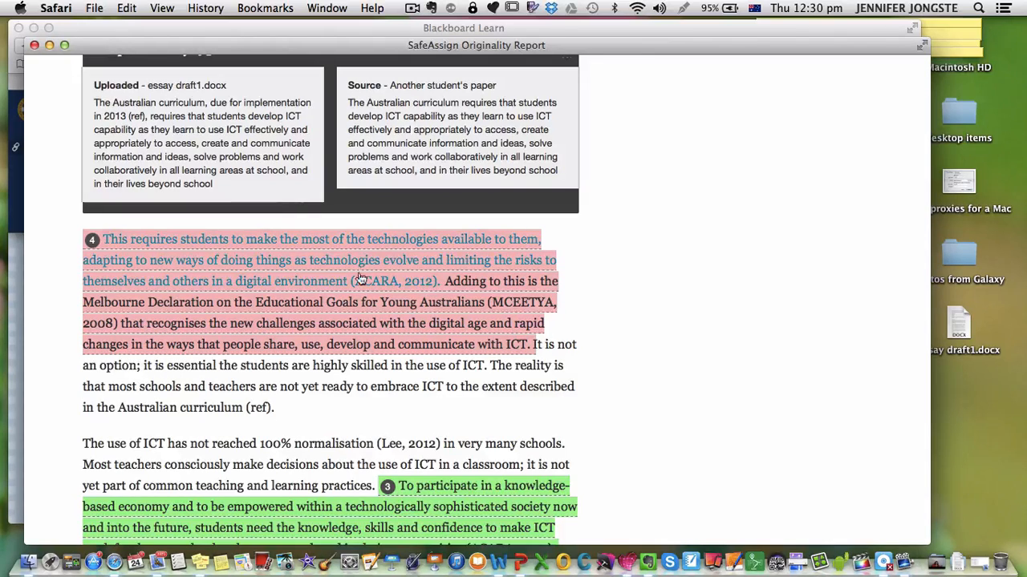
mouse_move(183, 260)
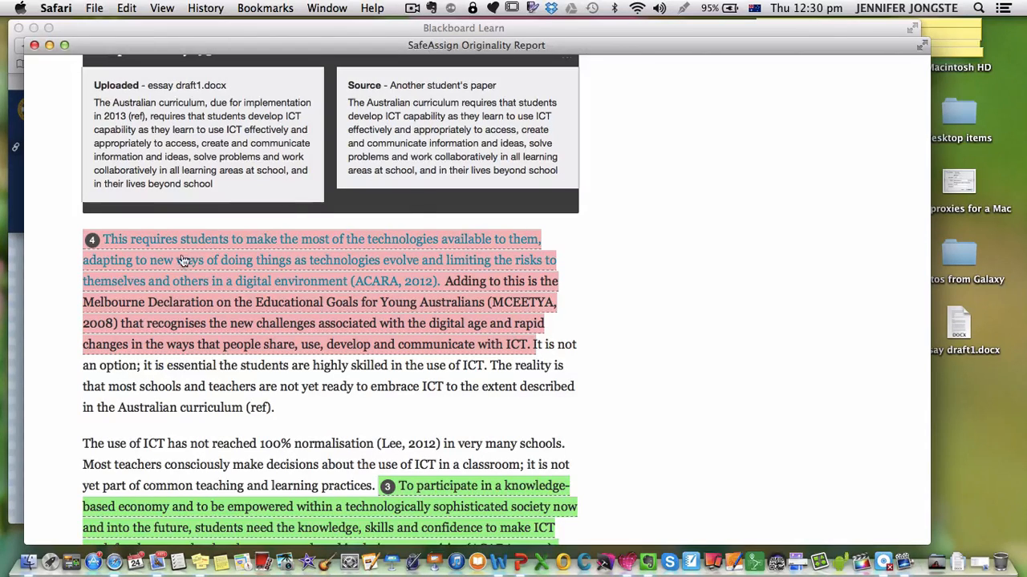
Show the Melbourne Declaration passage's 80% match with a teaching website source
click(91, 239)
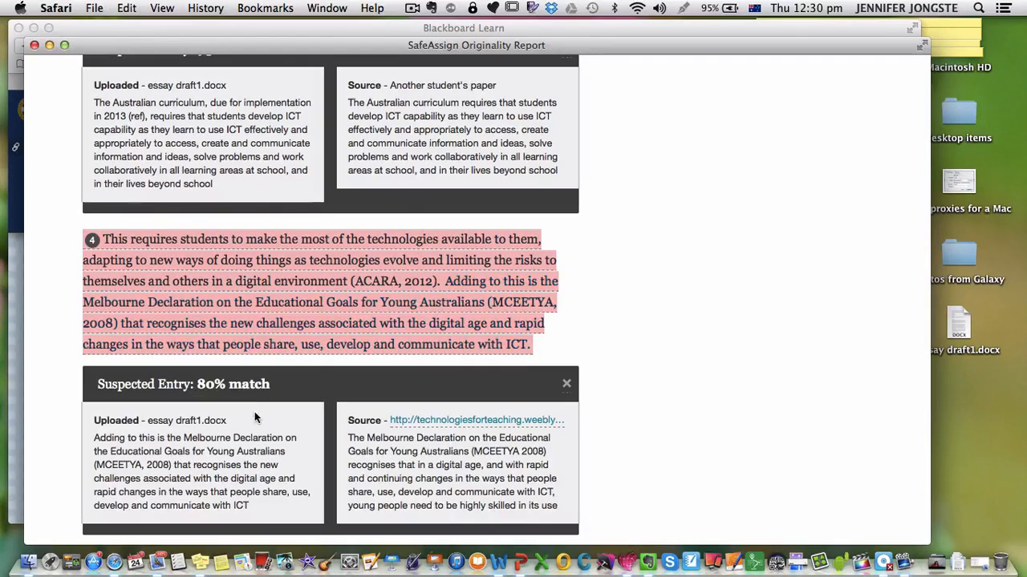
scroll(down, 3)
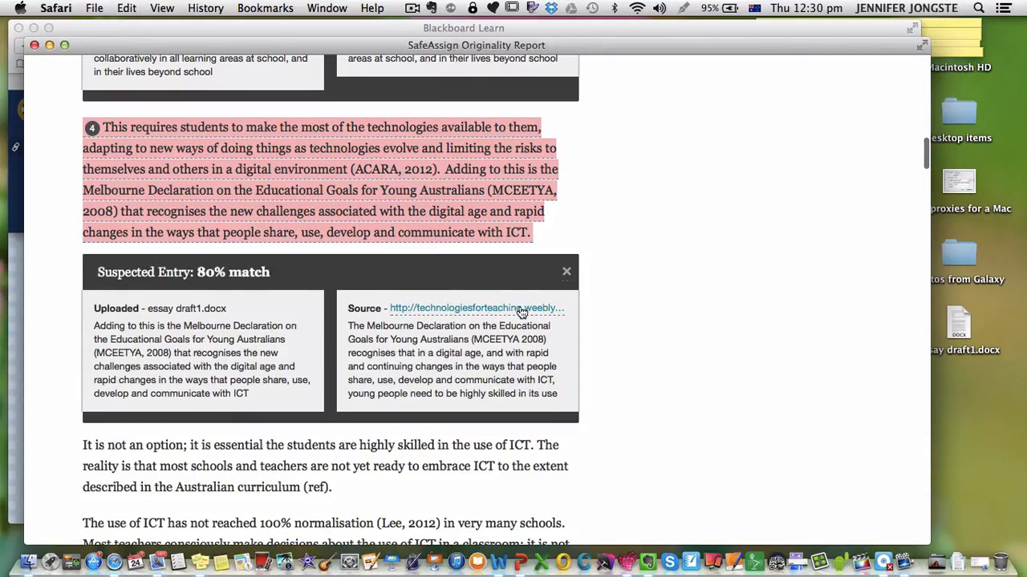
scroll(down, 3)
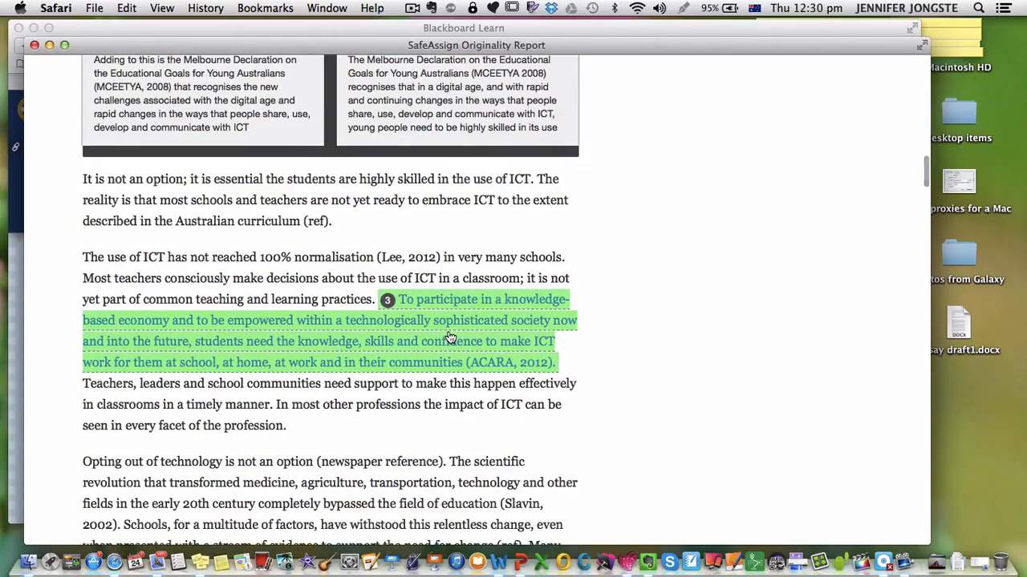
Show the knowledge-based economy passage's 99% match with another student's paper
click(387, 299)
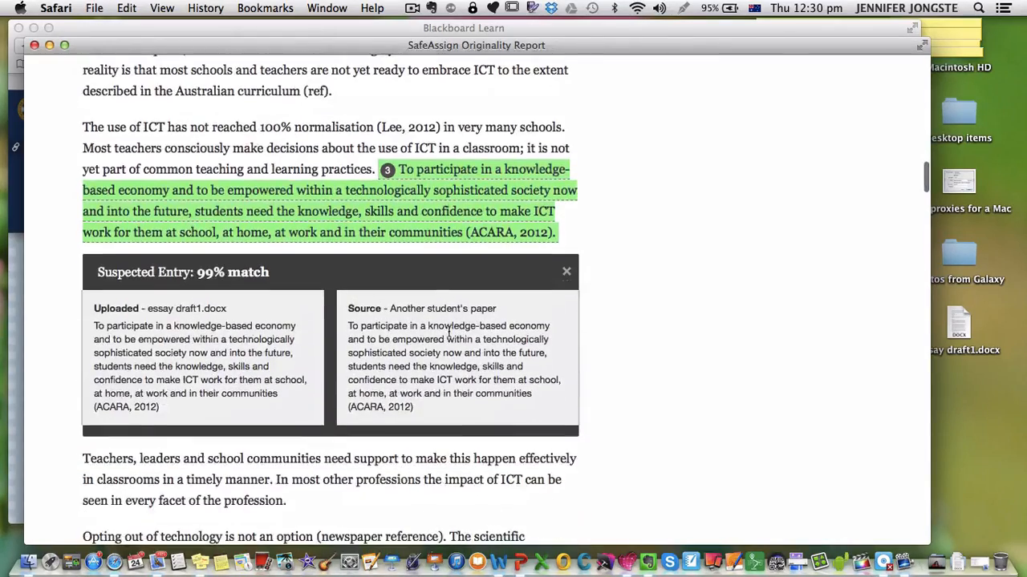
scroll(down, 3)
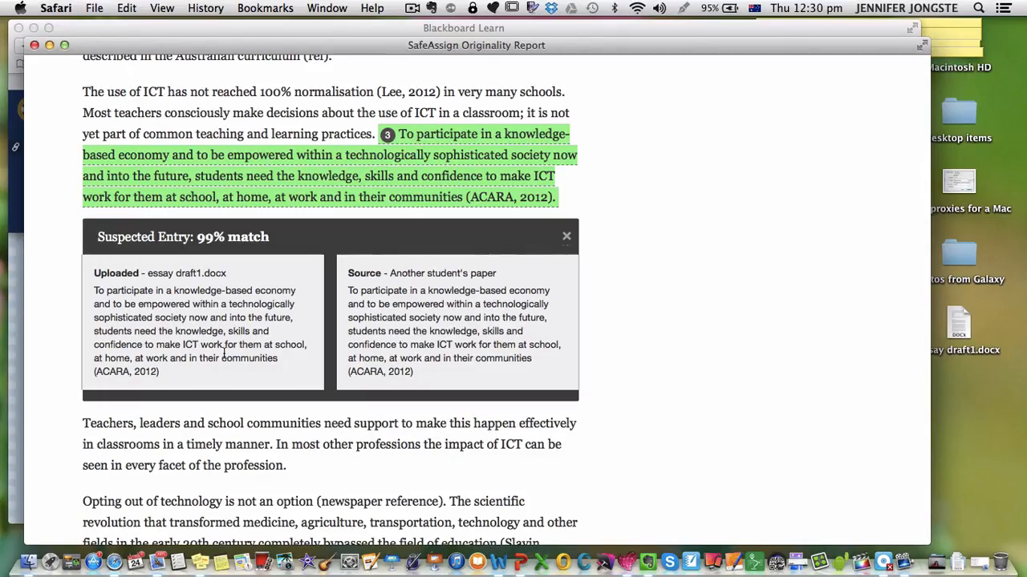
scroll(down, 3)
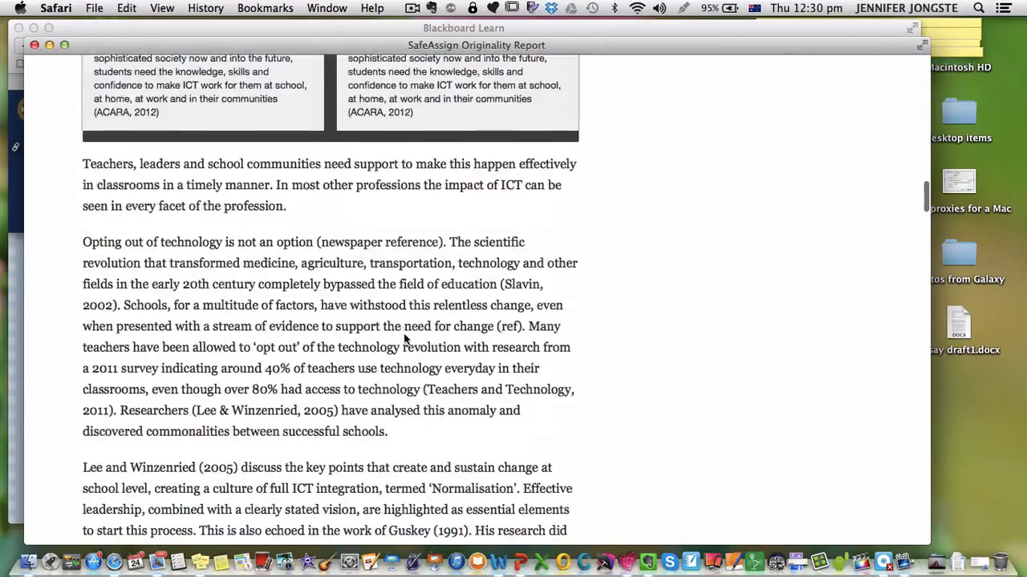
scroll(down, 3)
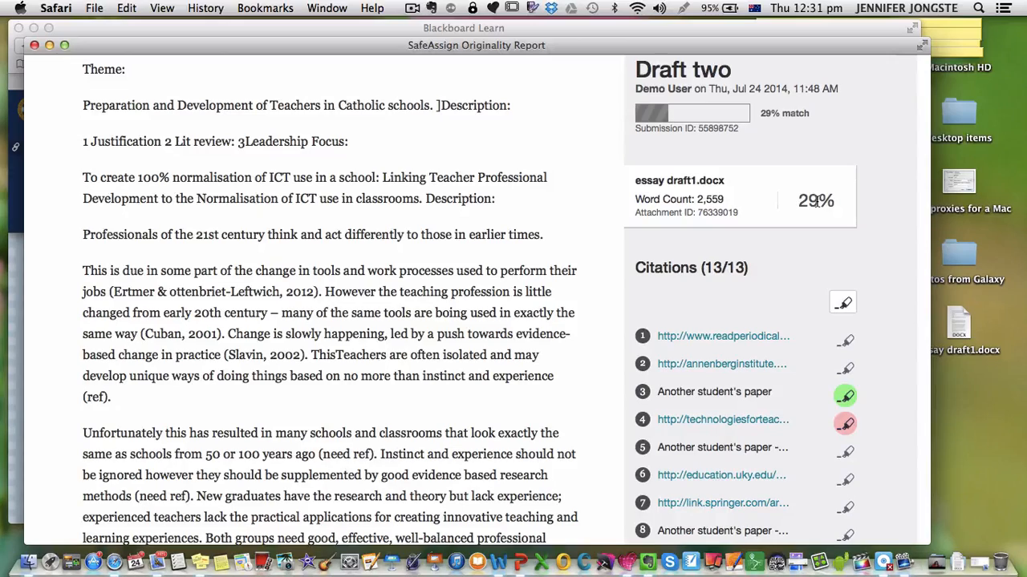
mouse_move(680, 172)
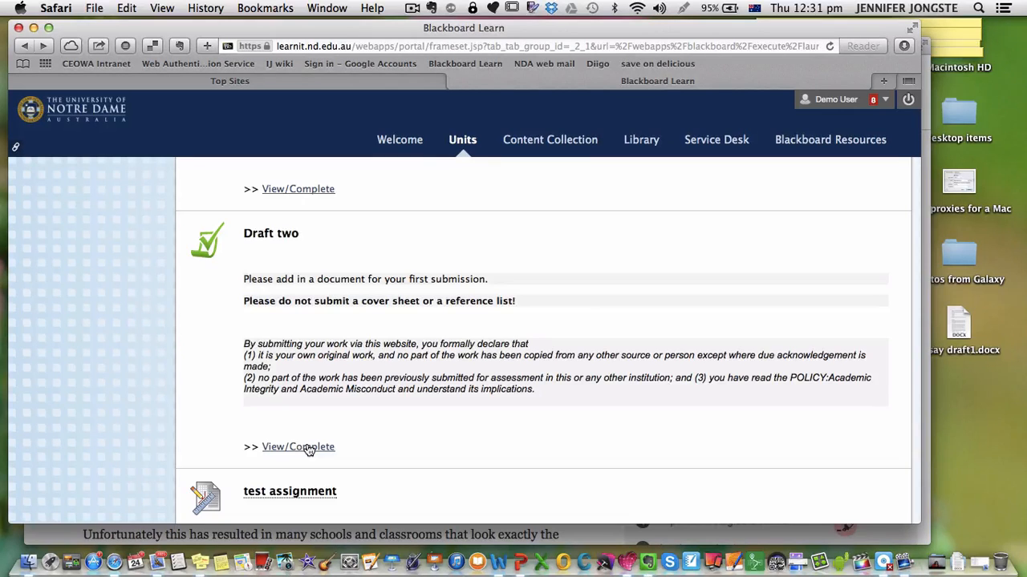
mouse_move(502, 329)
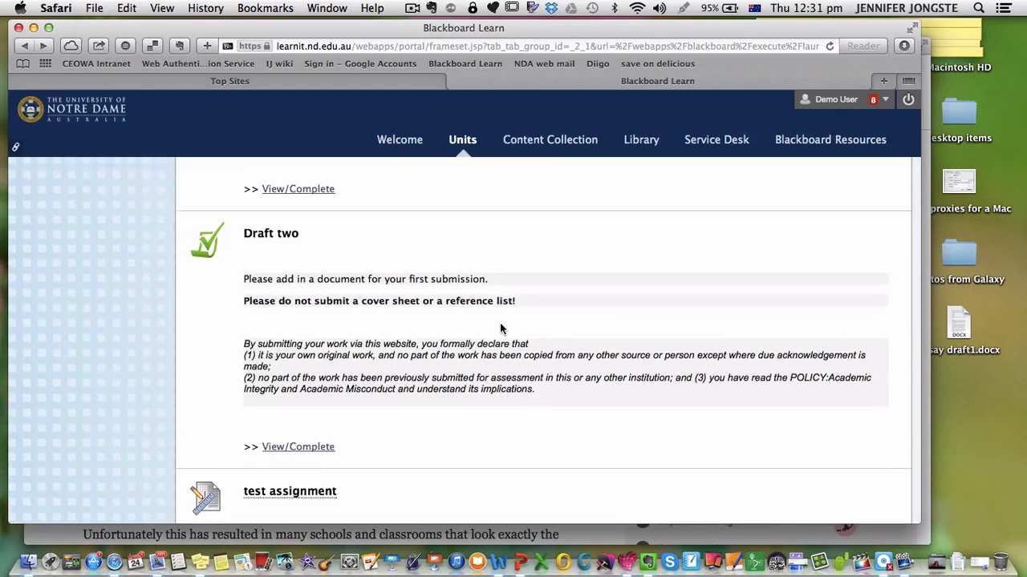